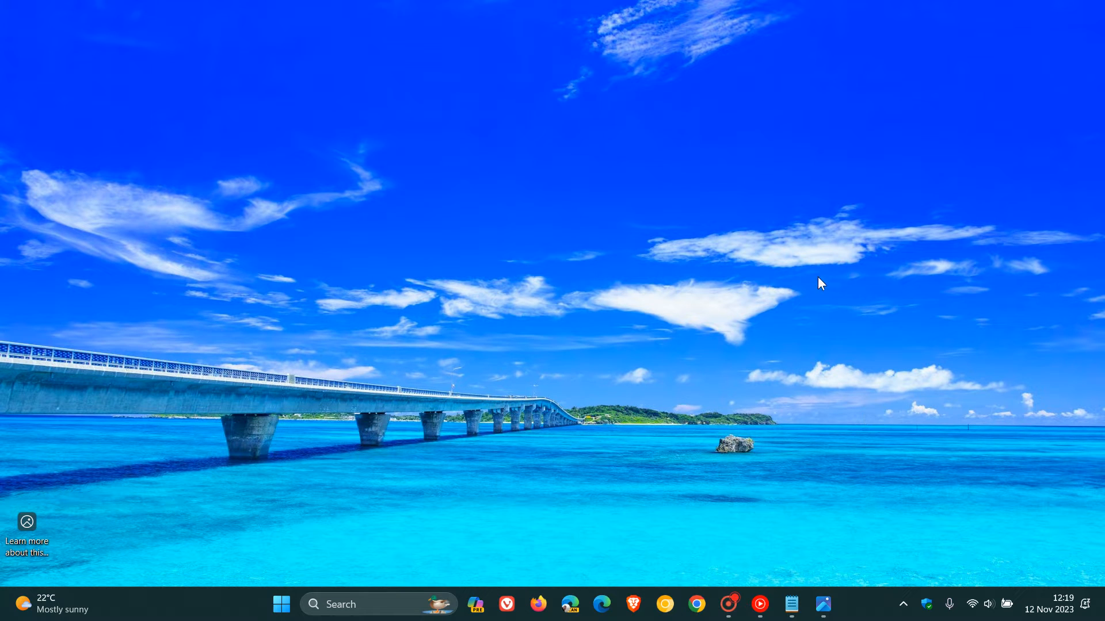
mouse_move(755, 413)
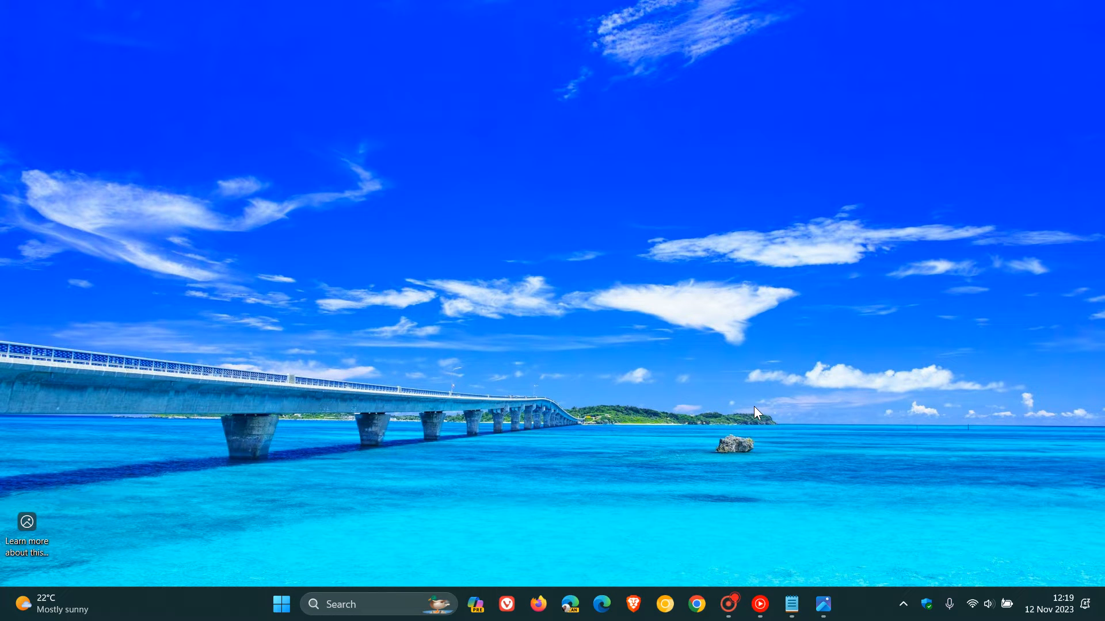
mouse_move(822, 605)
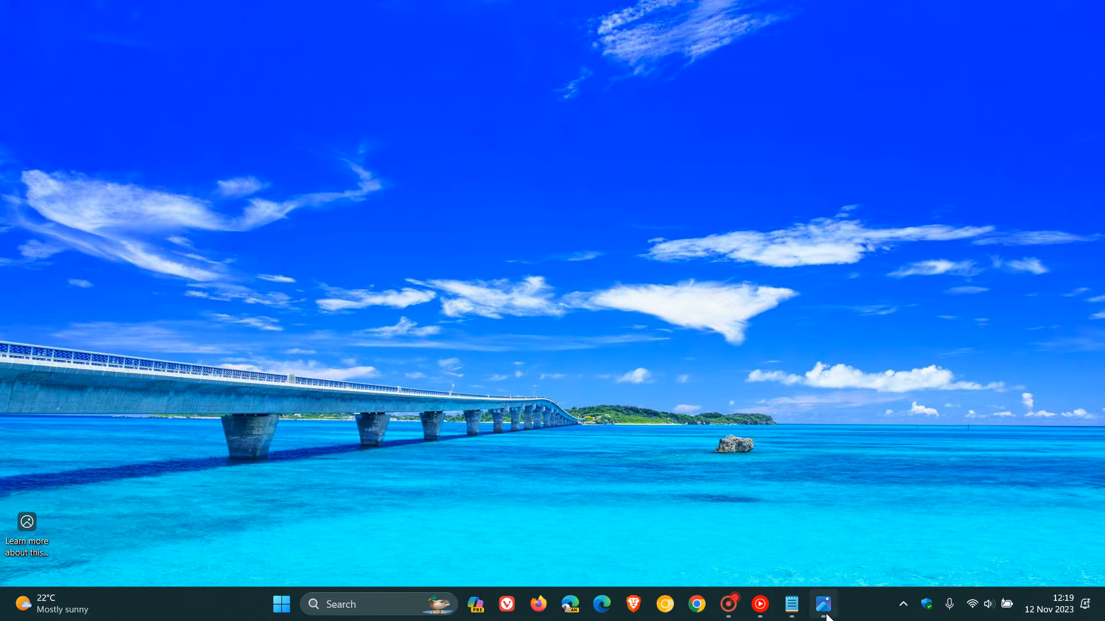
Open Photos, then find its Uninstall option in the Start menu's All apps list and dismiss the prompt.
left_click(822, 604)
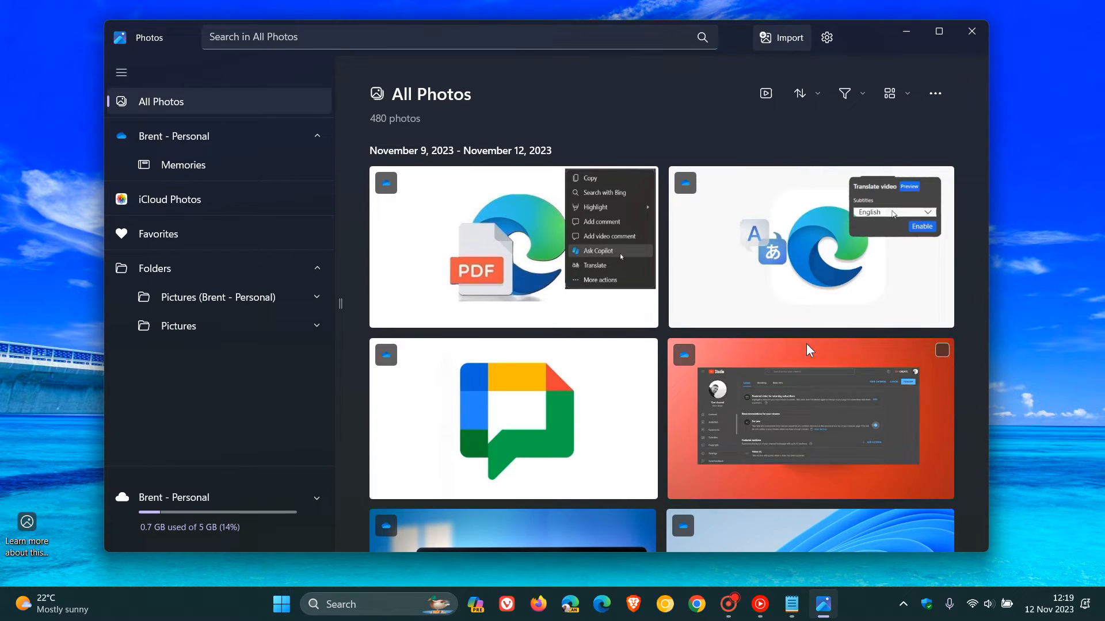
mouse_move(687, 119)
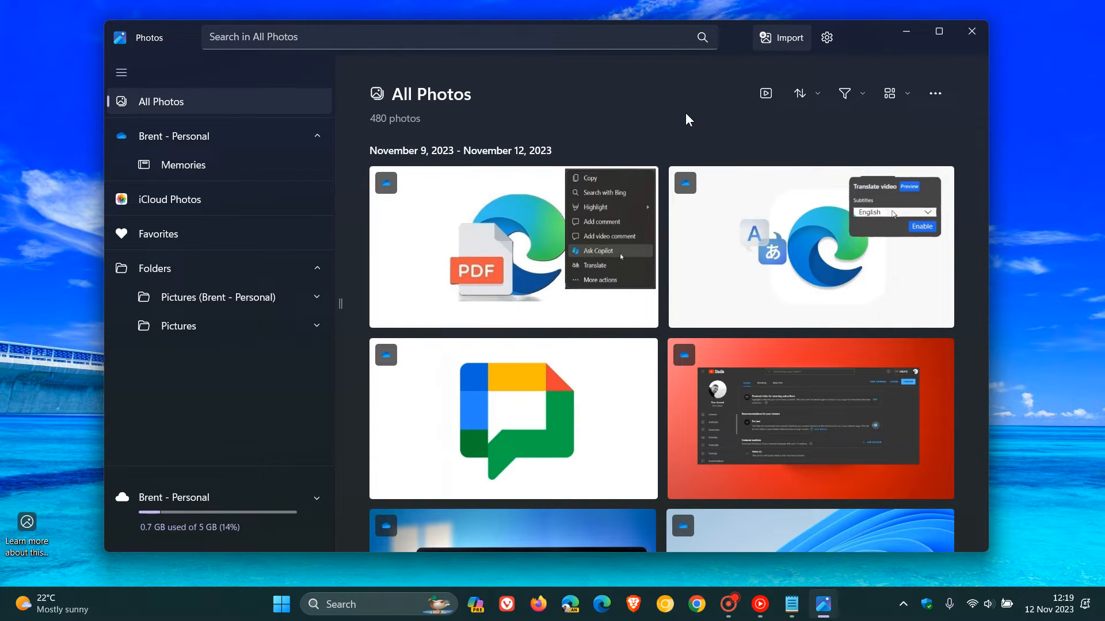
mouse_move(700, 133)
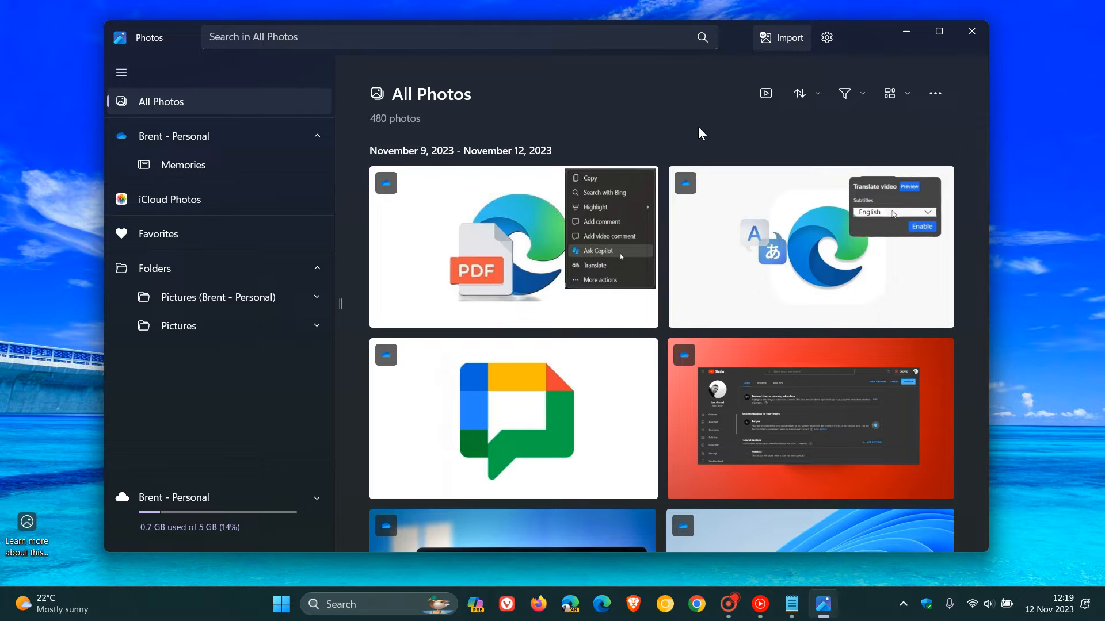
mouse_move(680, 114)
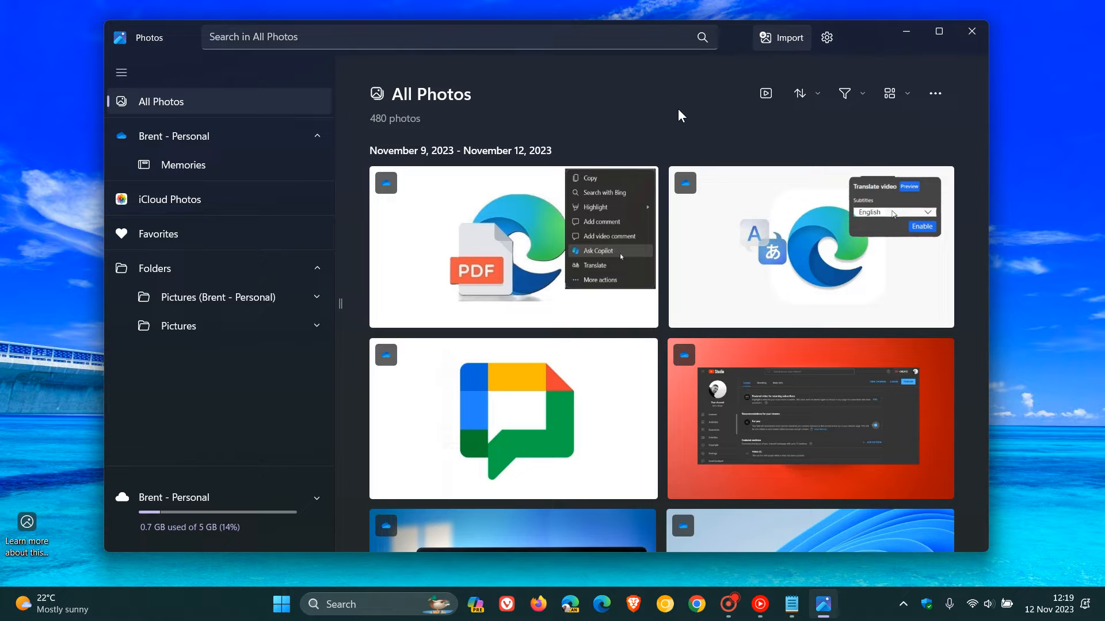
mouse_move(648, 115)
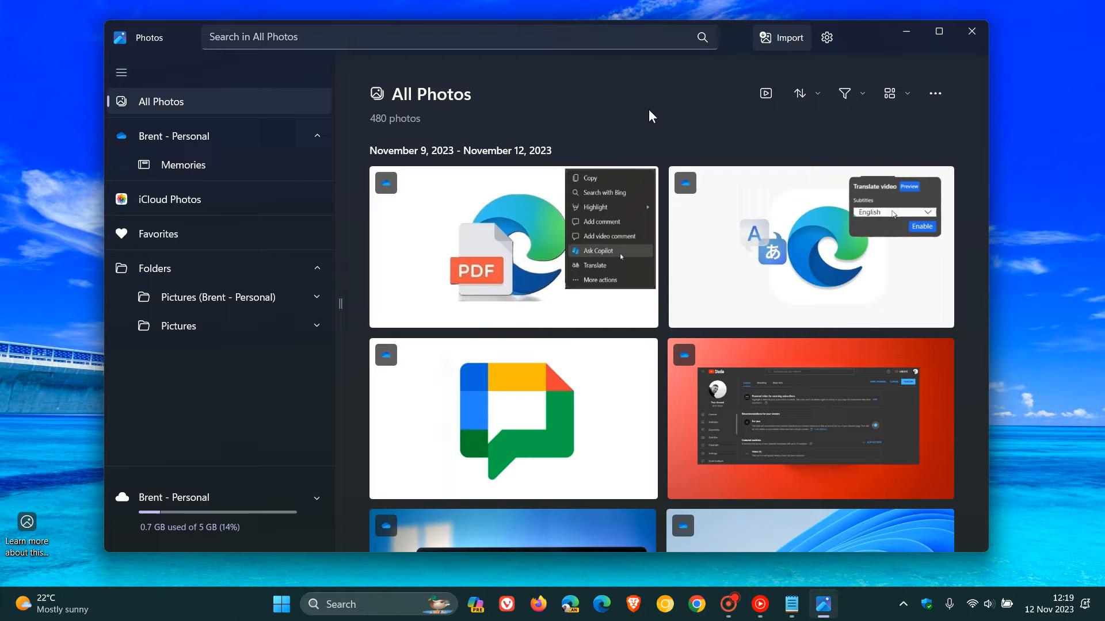
mouse_move(681, 117)
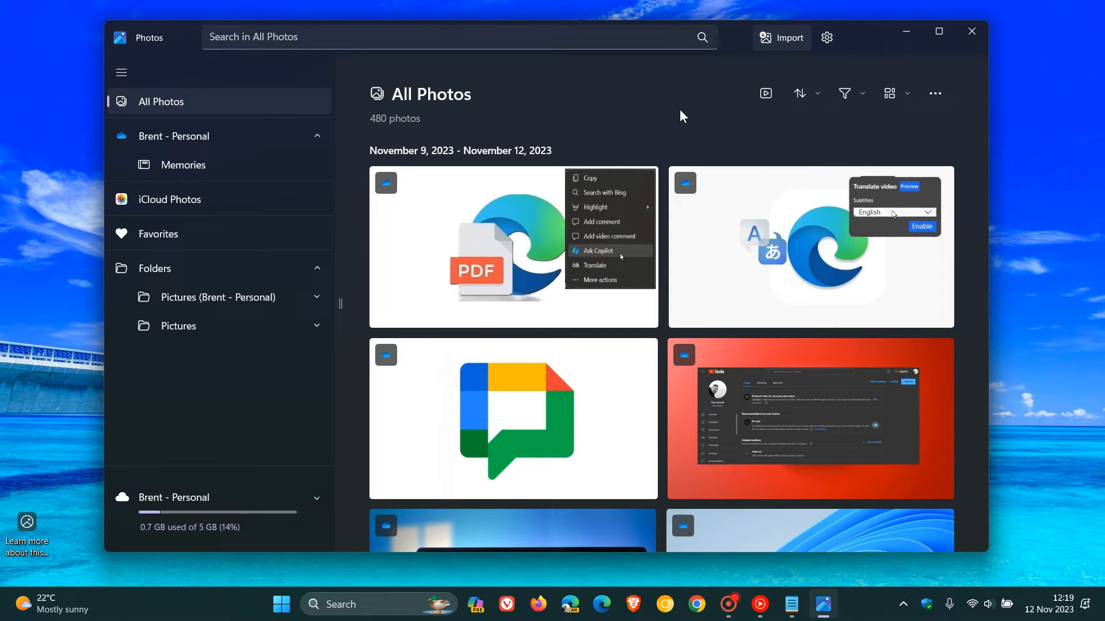
mouse_move(655, 112)
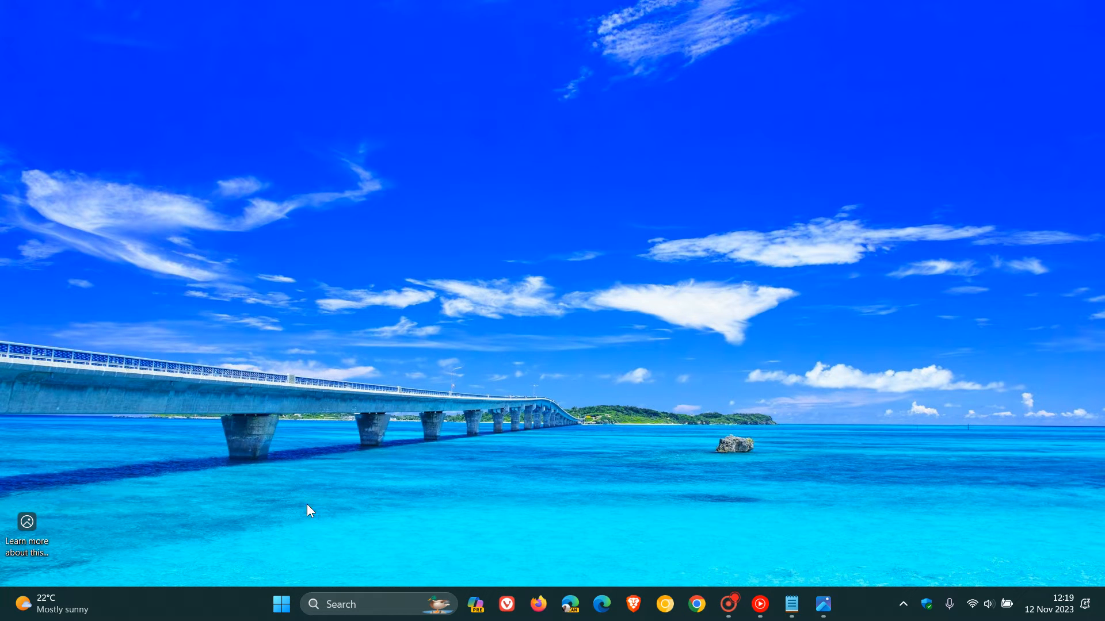
left_click(282, 605)
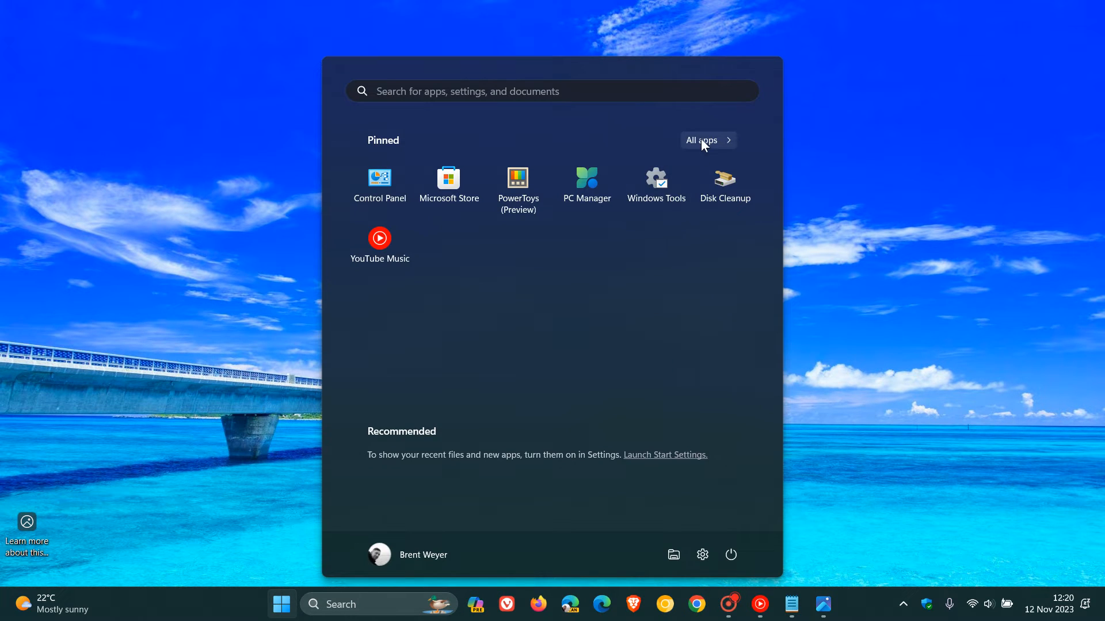
left_click(701, 140)
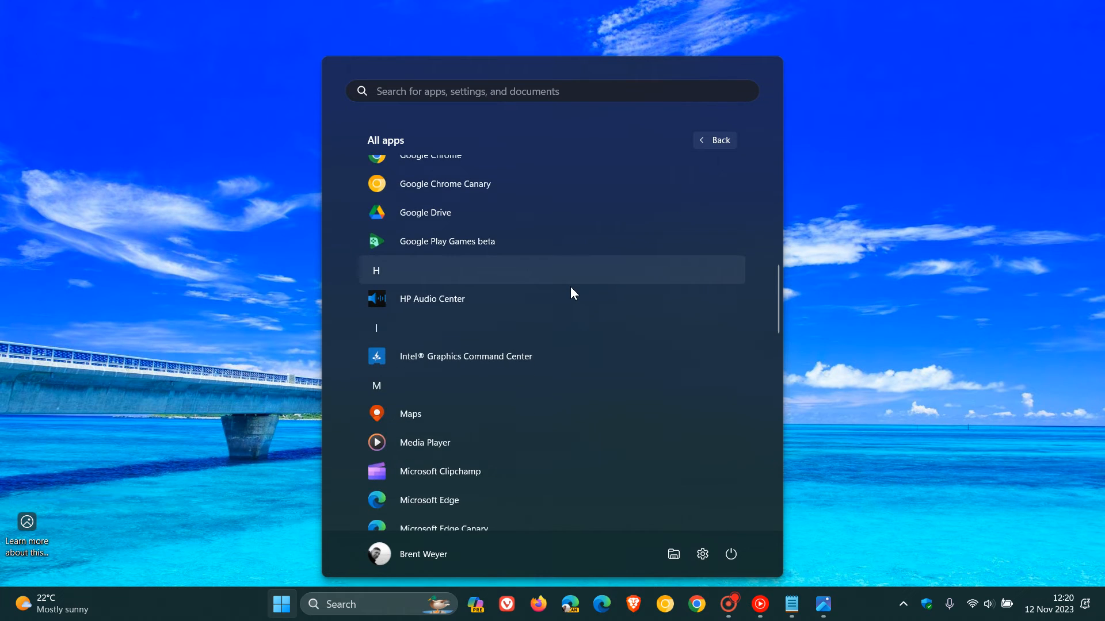
scroll("down", 3)
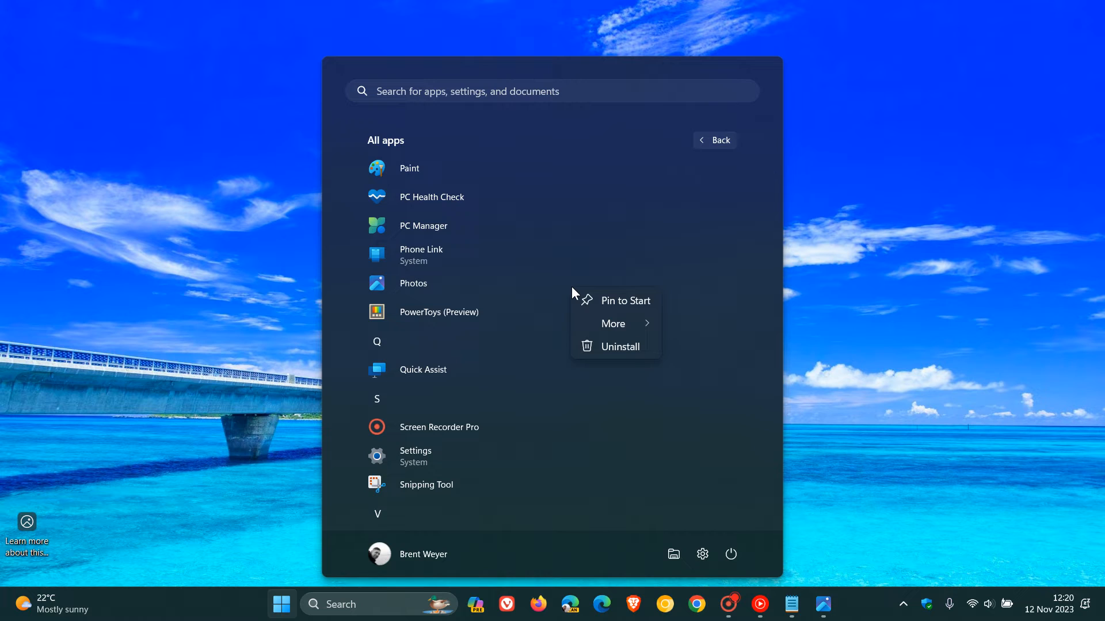
mouse_move(615, 301)
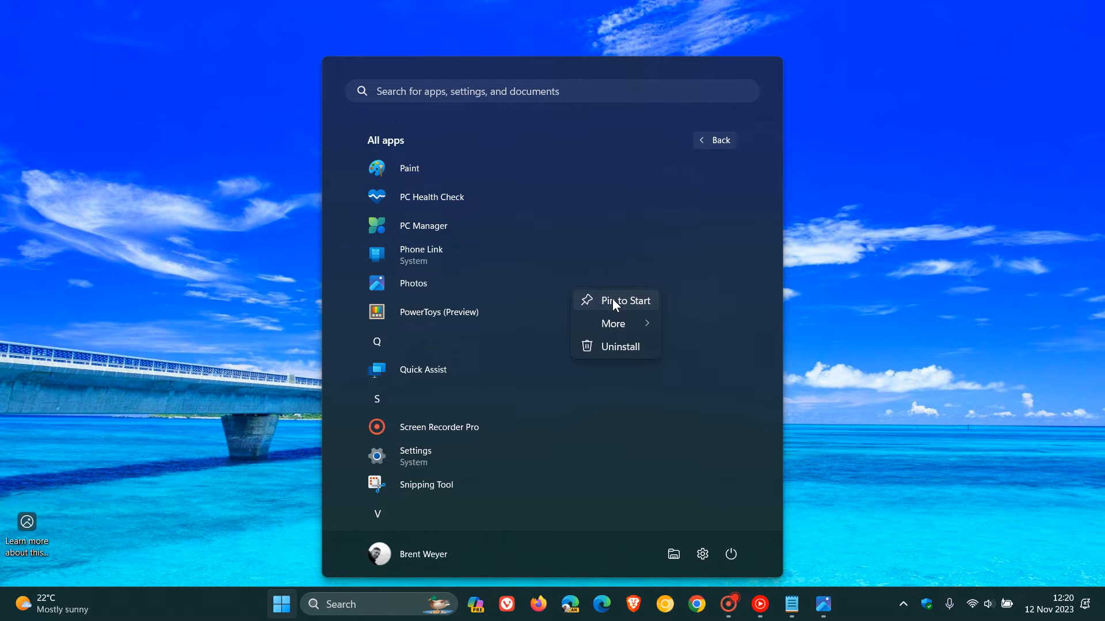
left_click(620, 345)
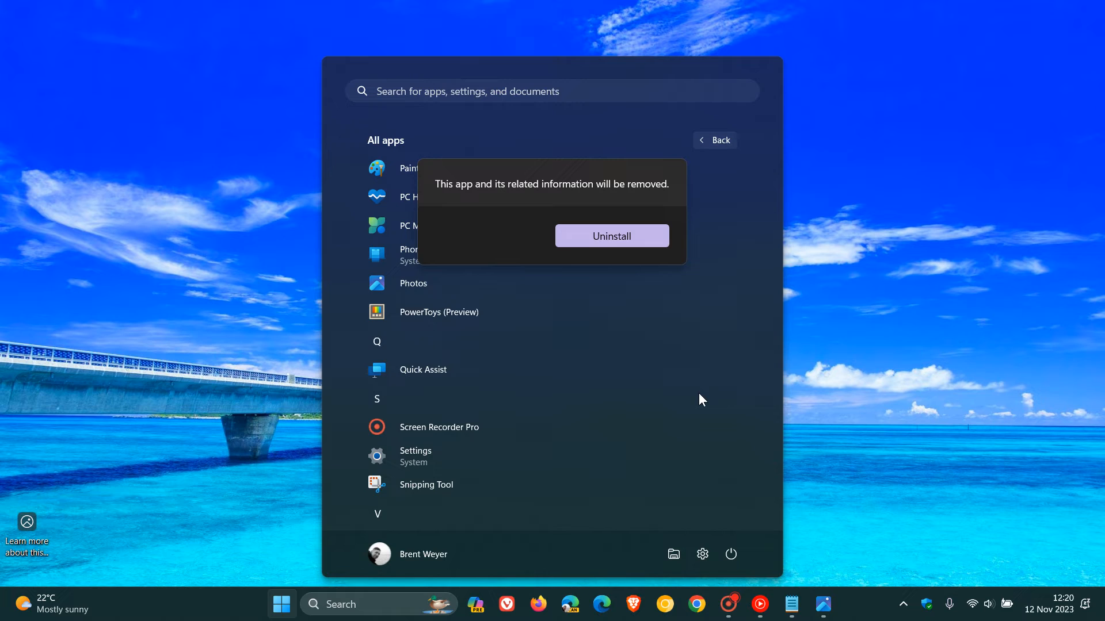
mouse_move(652, 251)
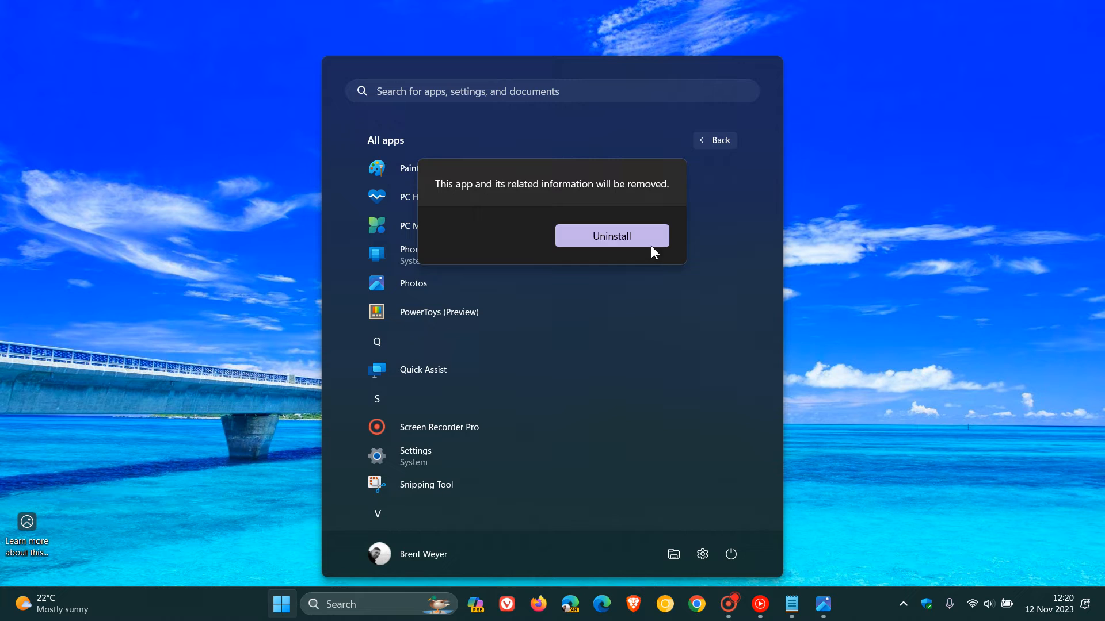
mouse_move(889, 367)
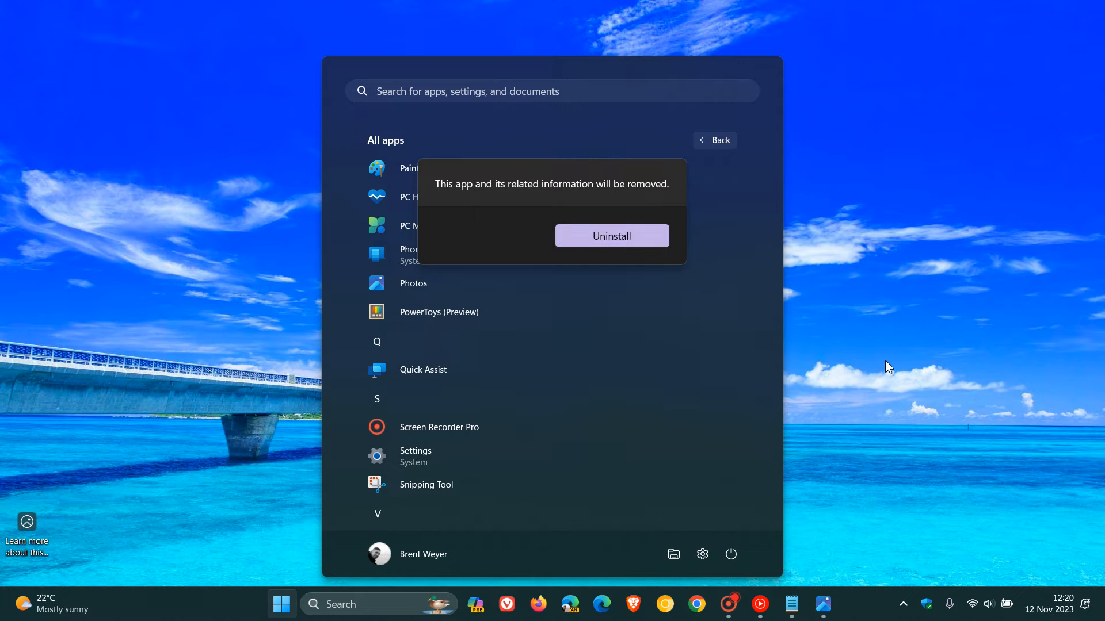
left_click(611, 236)
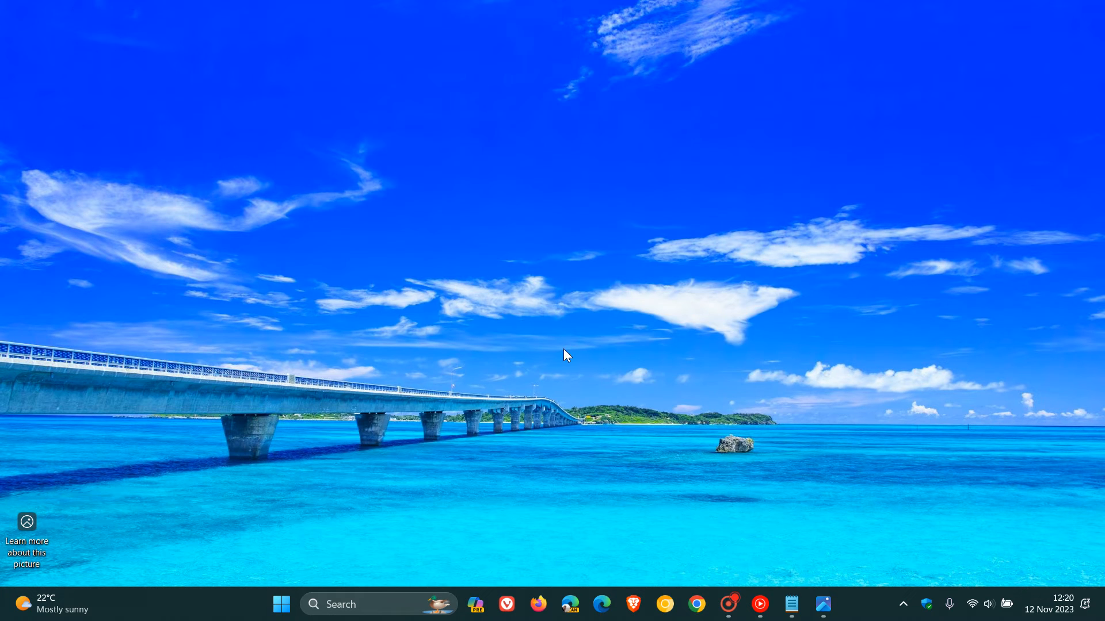
mouse_move(719, 264)
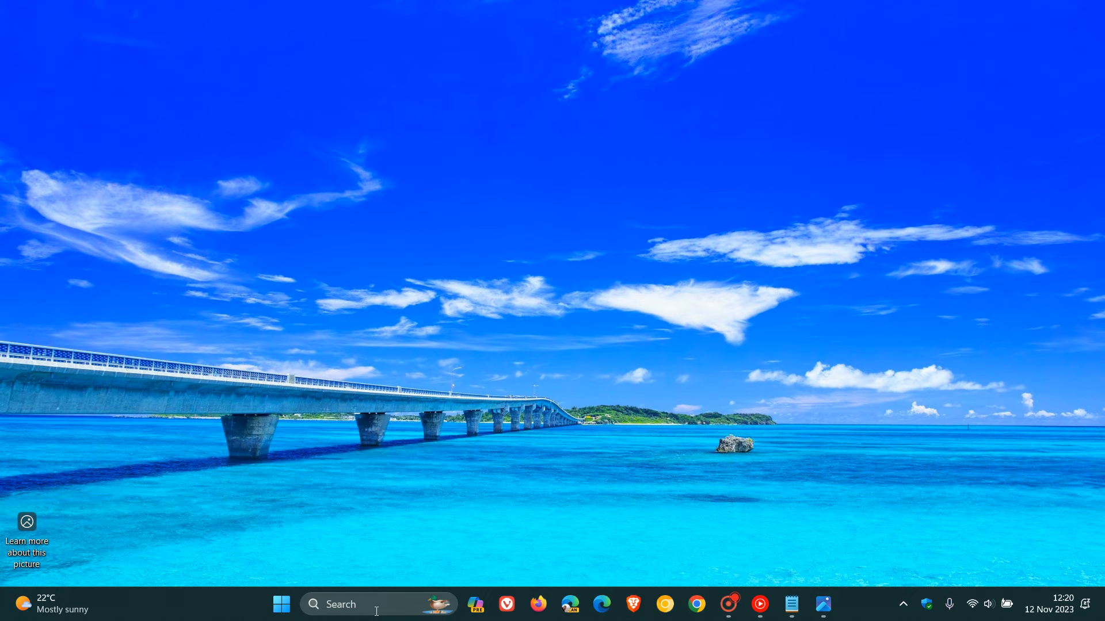
Search 'powers' and launch Windows PowerShell as administrator.
left_click(352, 603)
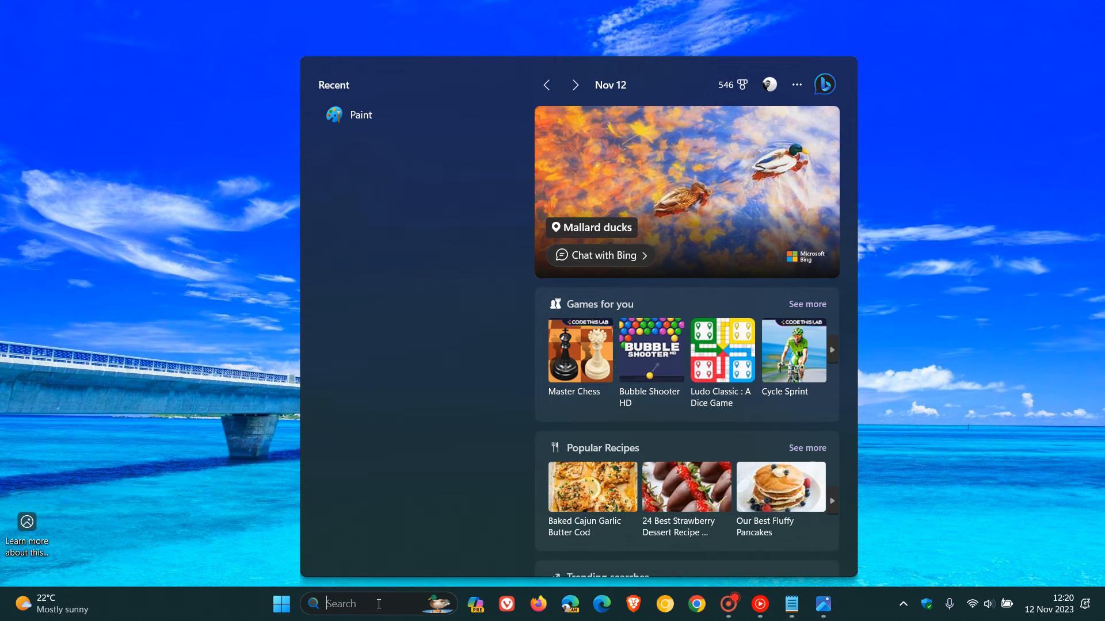
type("powers")
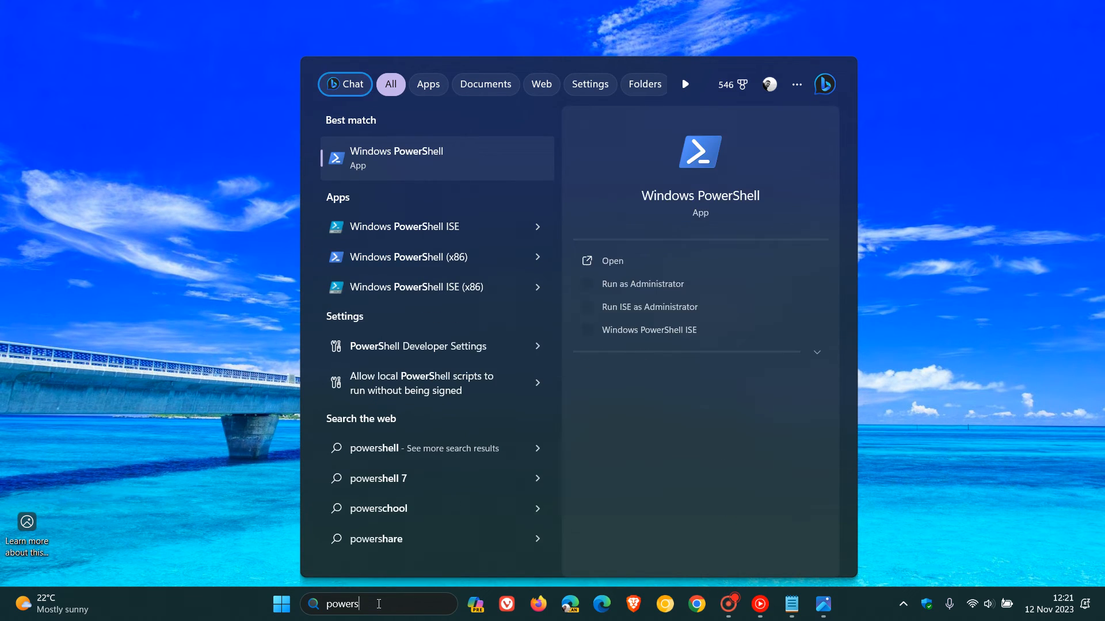
mouse_move(439, 184)
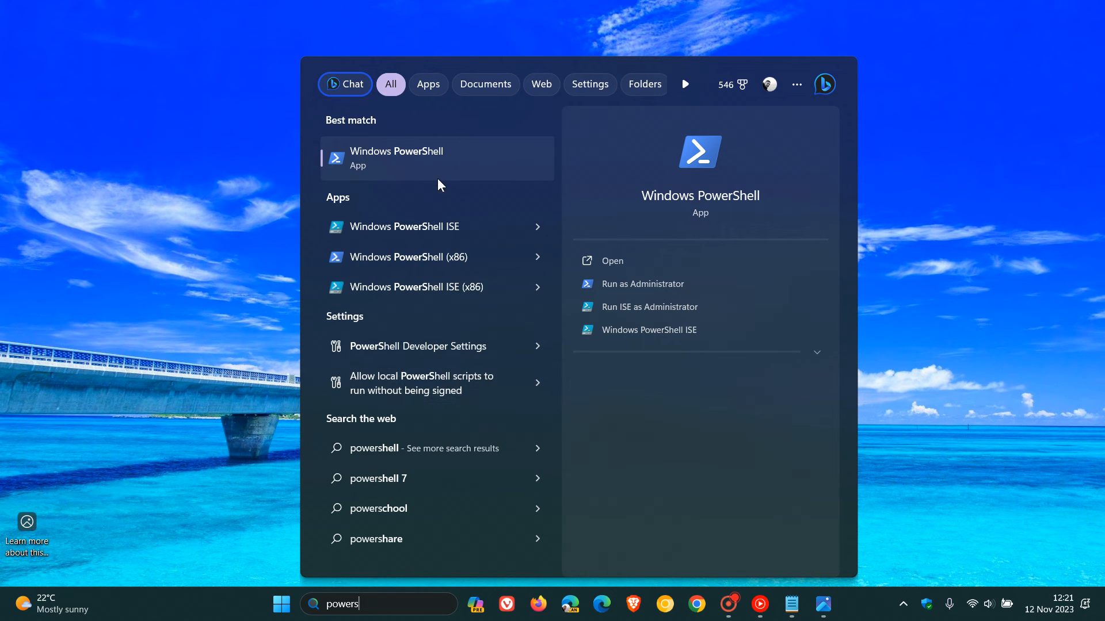
right_click(437, 158)
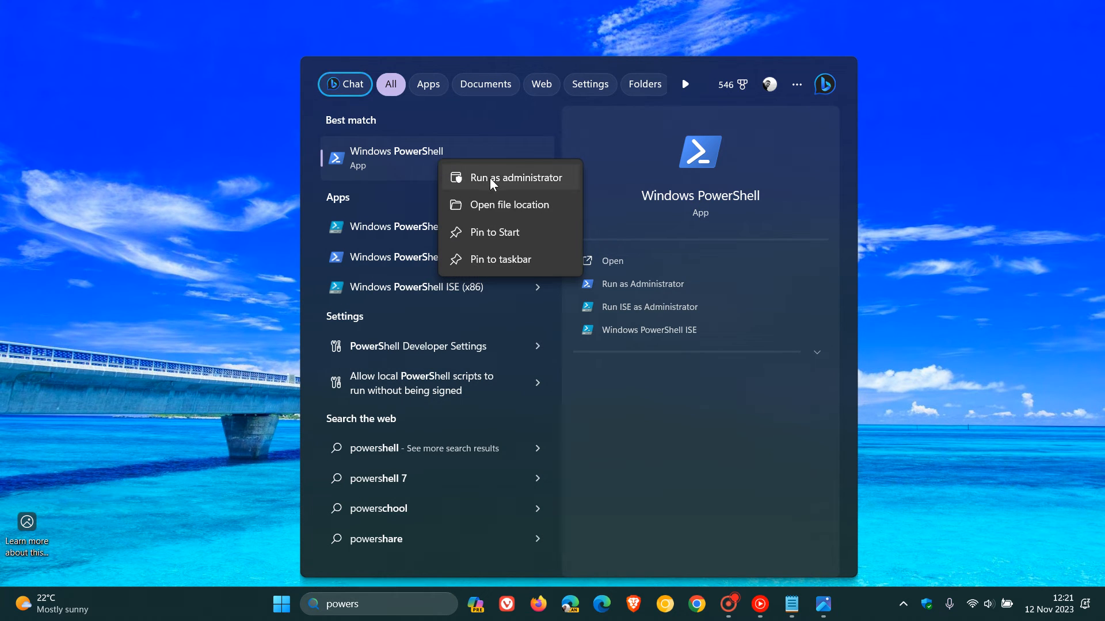
left_click(516, 178)
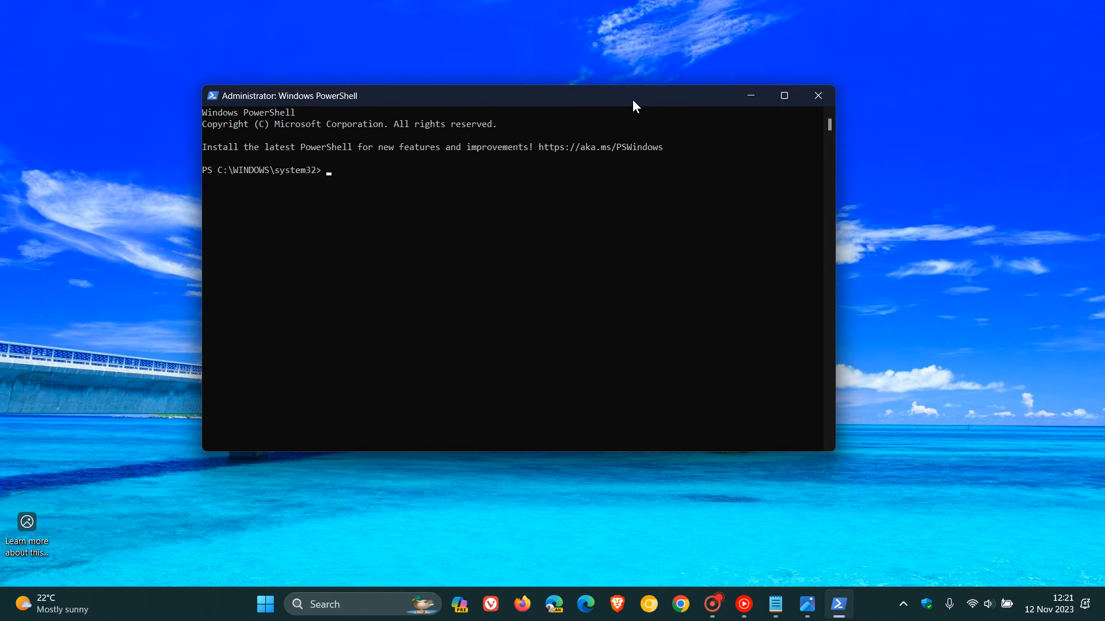
Bring the Notepad note with the get-appxpackage removal command to the front.
left_click(776, 604)
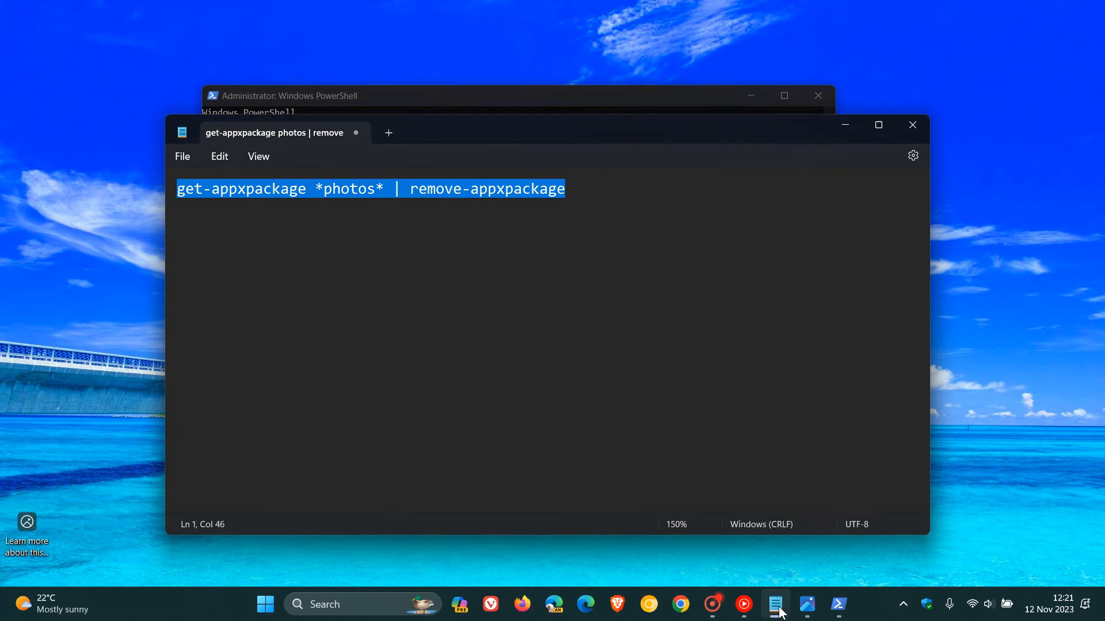
mouse_move(383, 202)
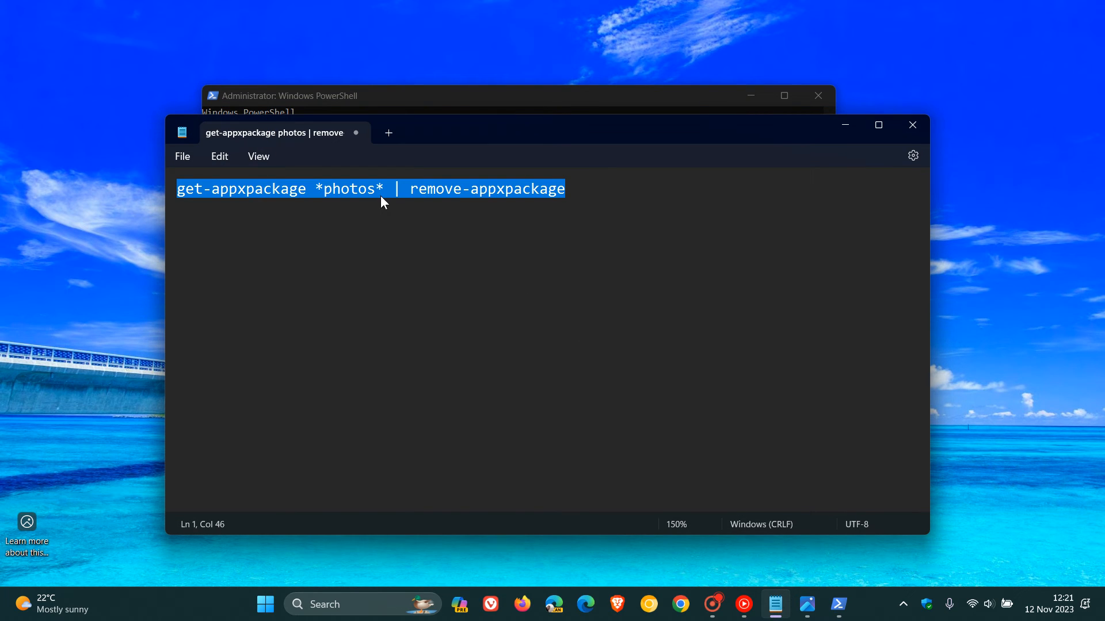
mouse_move(462, 246)
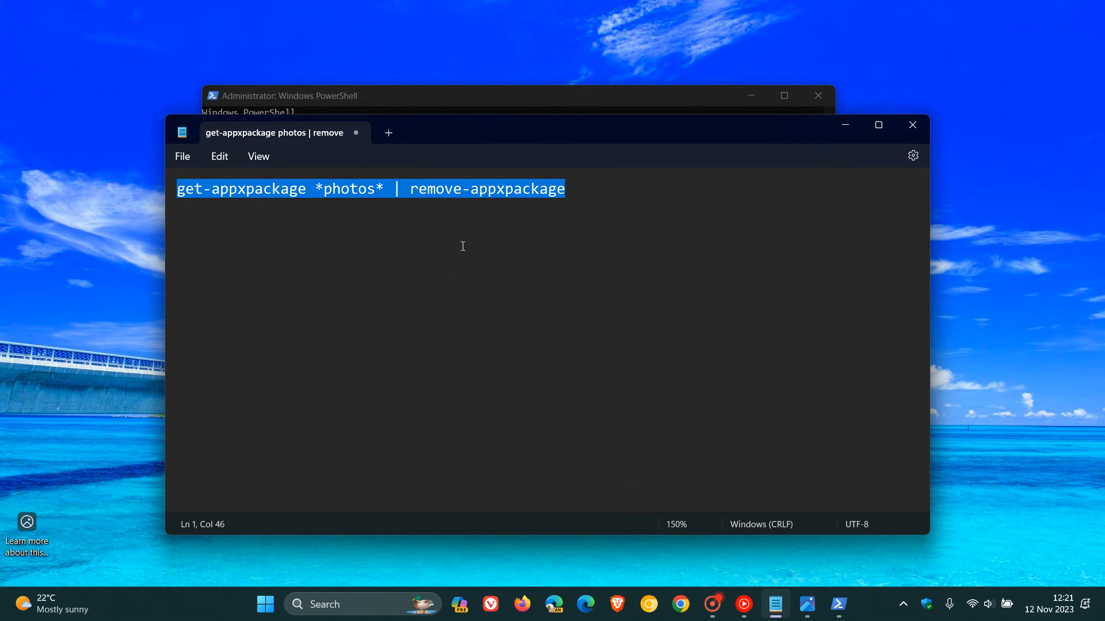
mouse_move(772, 248)
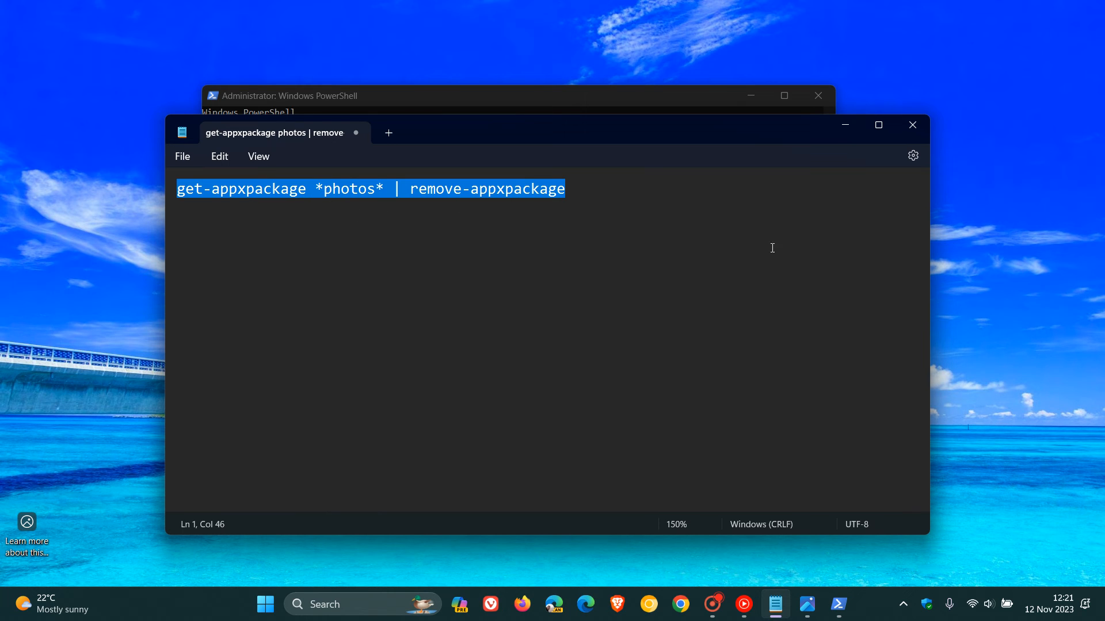
mouse_move(845, 124)
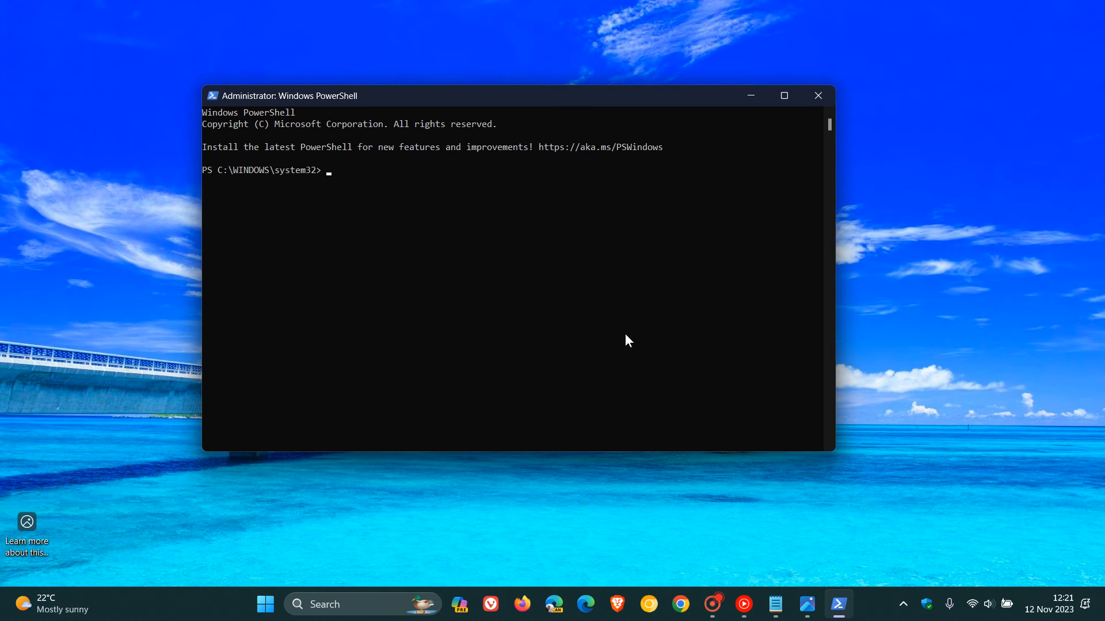
Enter 'get-appxpackage *photos* | remove-appxpackage' in admin PowerShell, then close the window.
type("get-appxpackage *photos* | remove-appxpackage")
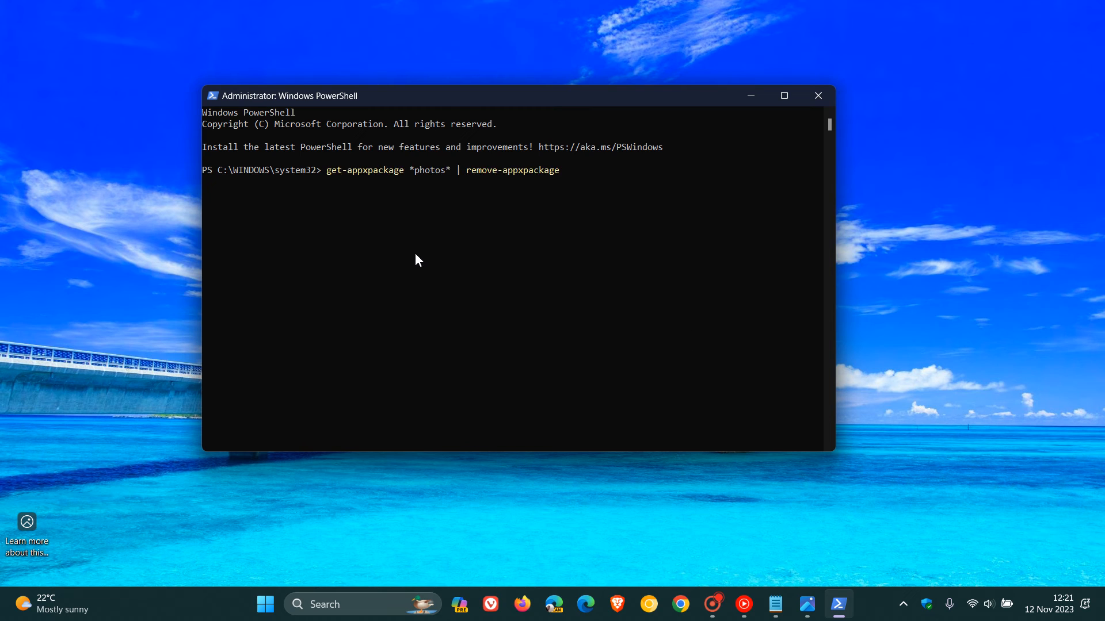
mouse_move(610, 340)
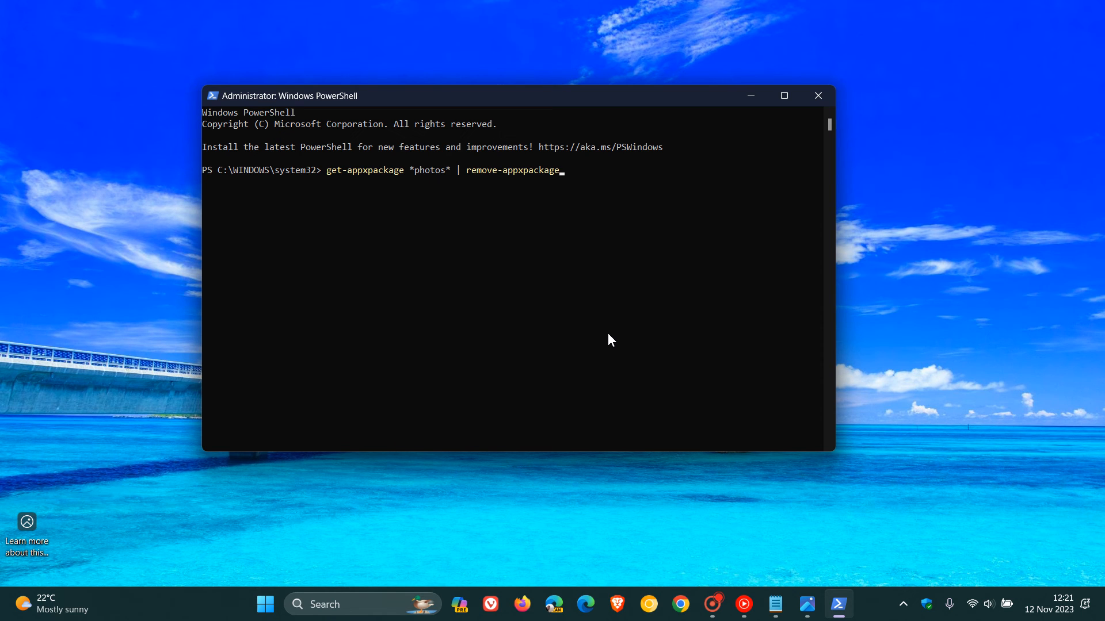
mouse_move(818, 95)
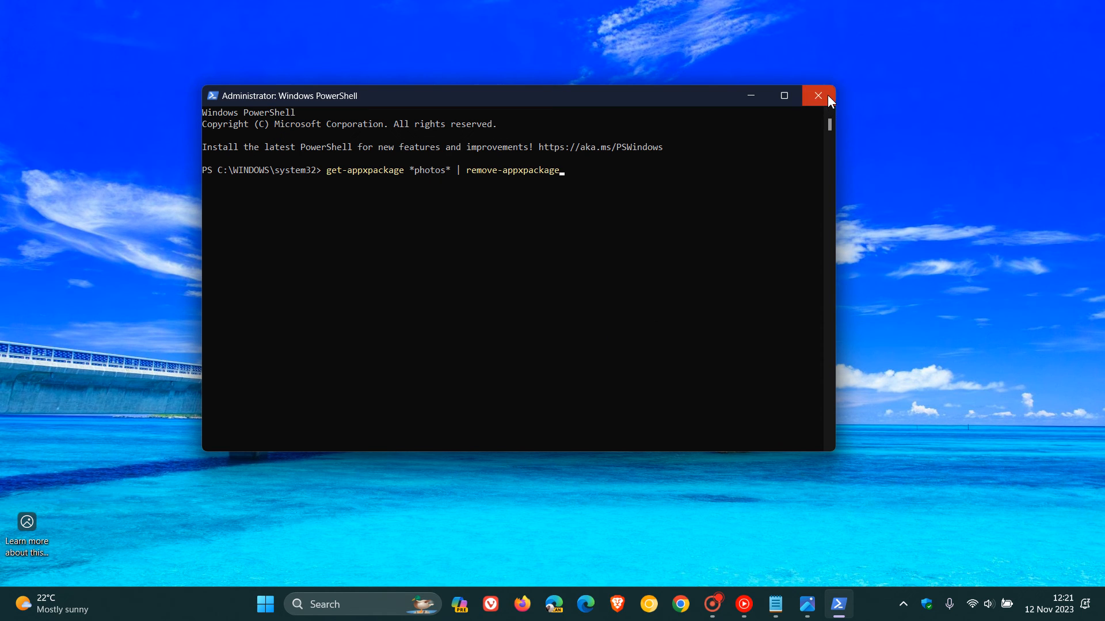
left_click(817, 95)
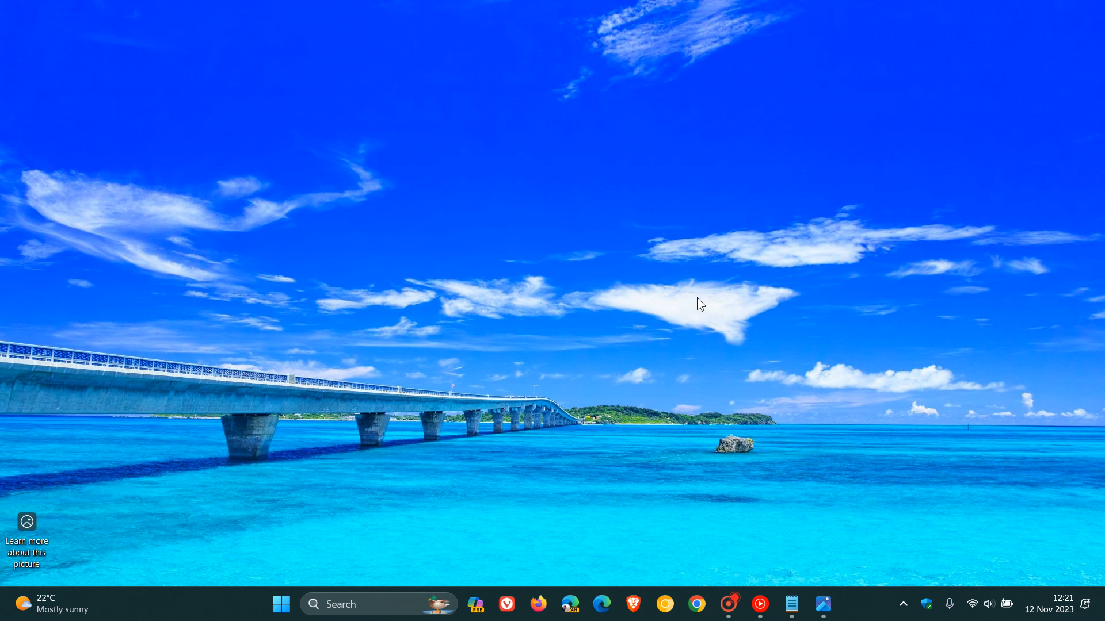
left_click(791, 604)
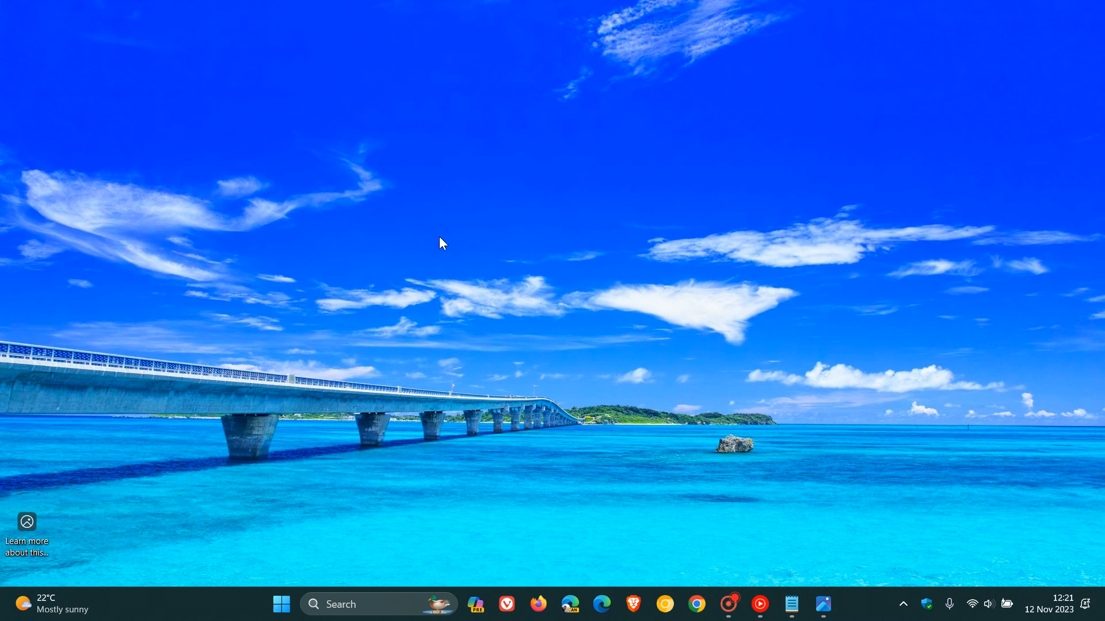
mouse_move(683, 177)
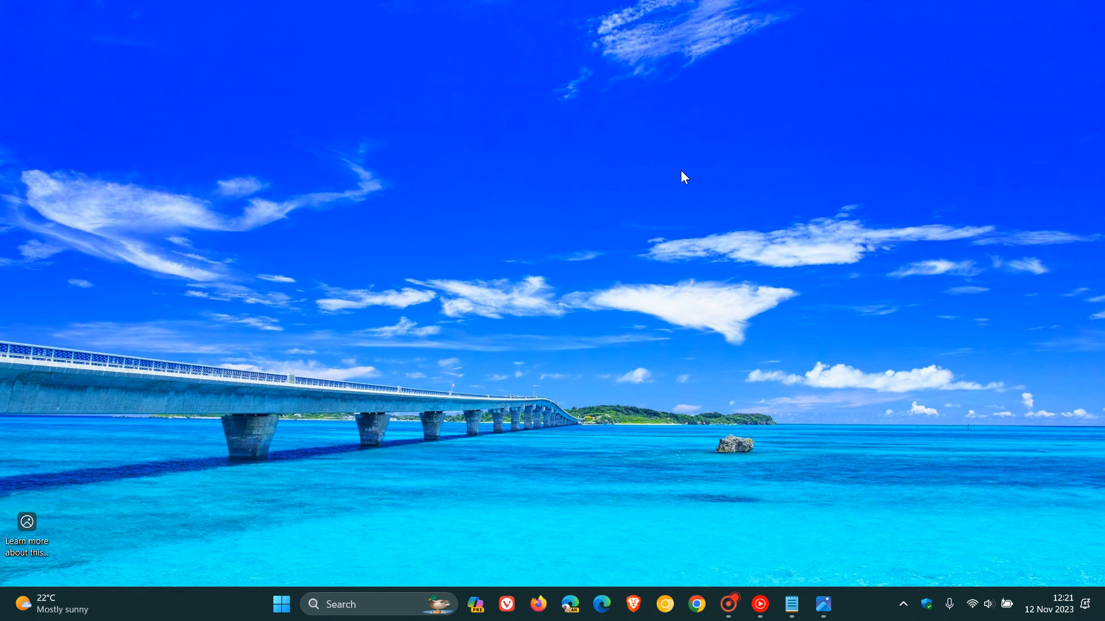